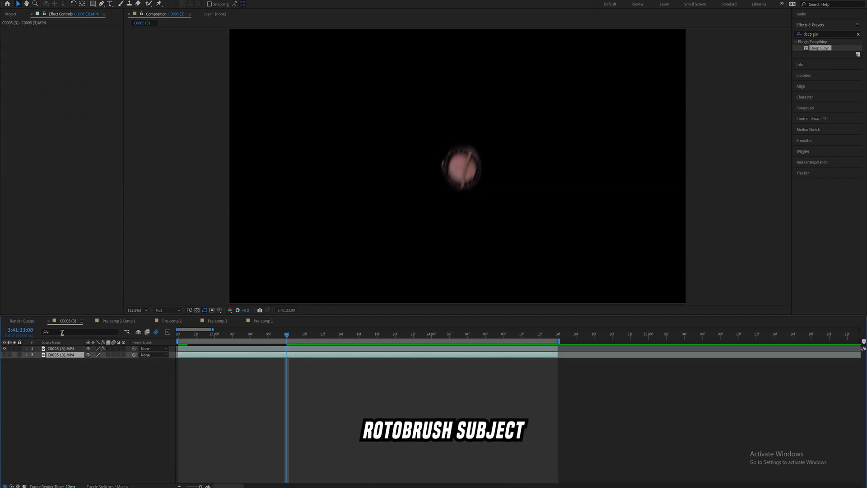
# Select the rotobrushed watch layer in the timeline so it can be duplicated.
pyautogui.click(61, 348)
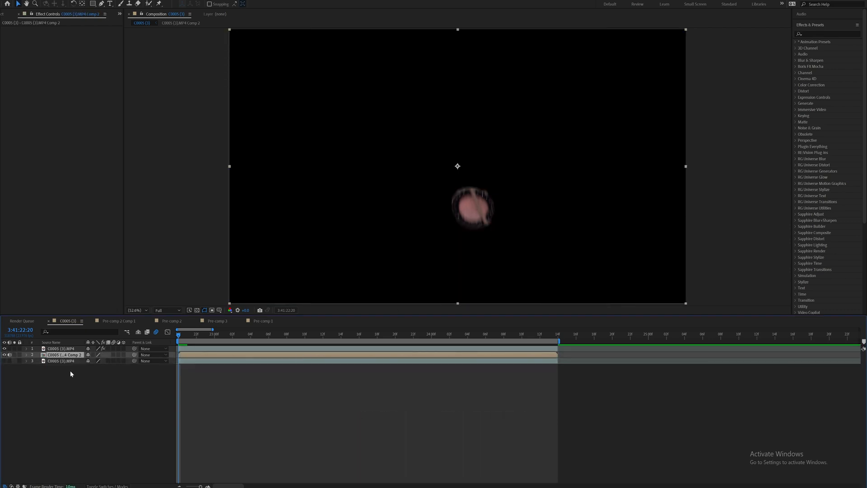
# Search Effects & Presets for the Echo effect.
pyautogui.write('echo')
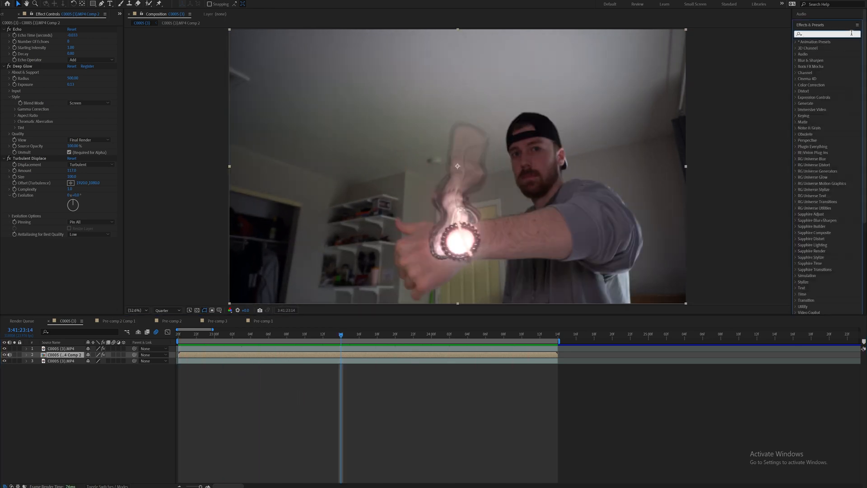
# Apply Mosaic from Effects & Presets and adjust its block size.
pyautogui.write('mosaic')
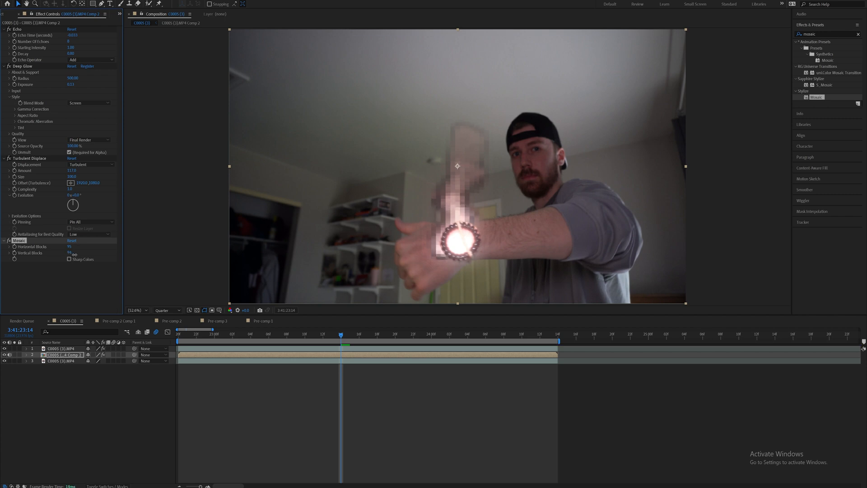
pyautogui.click(72, 253)
pyautogui.write('trito')
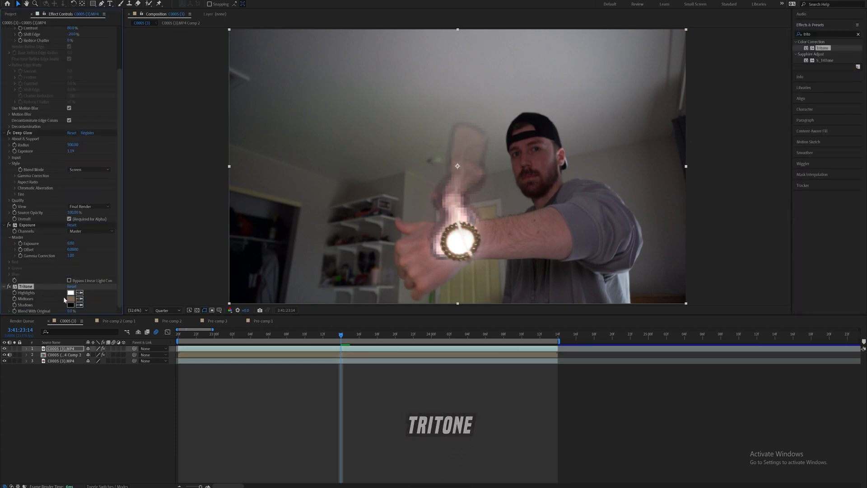
# Set the Tritone midtones to purple and the highlights to pale lavender.
pyautogui.click(70, 298)
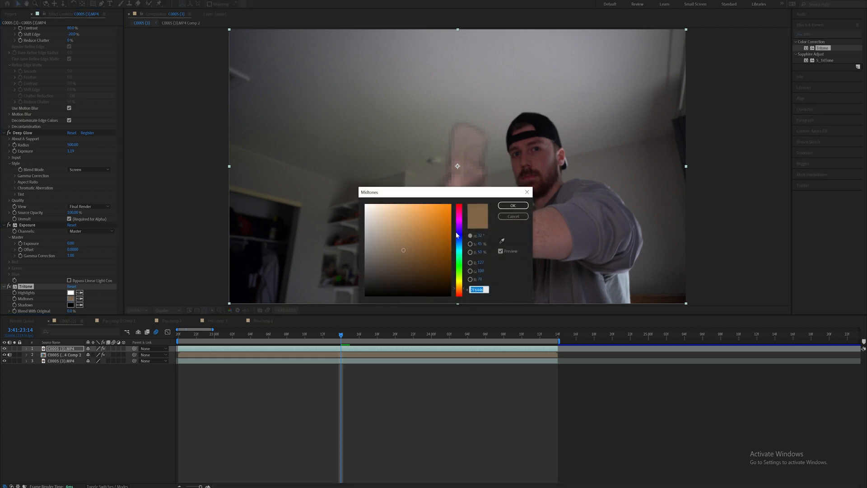
pyautogui.click(437, 224)
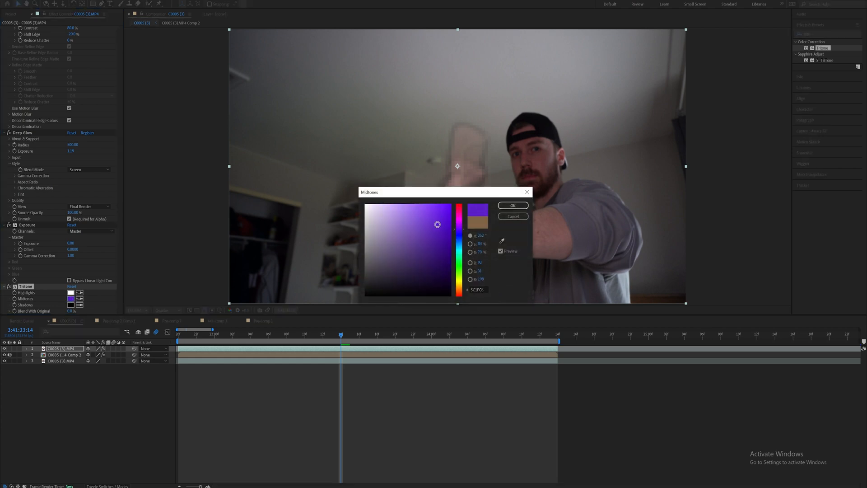
pyautogui.click(511, 205)
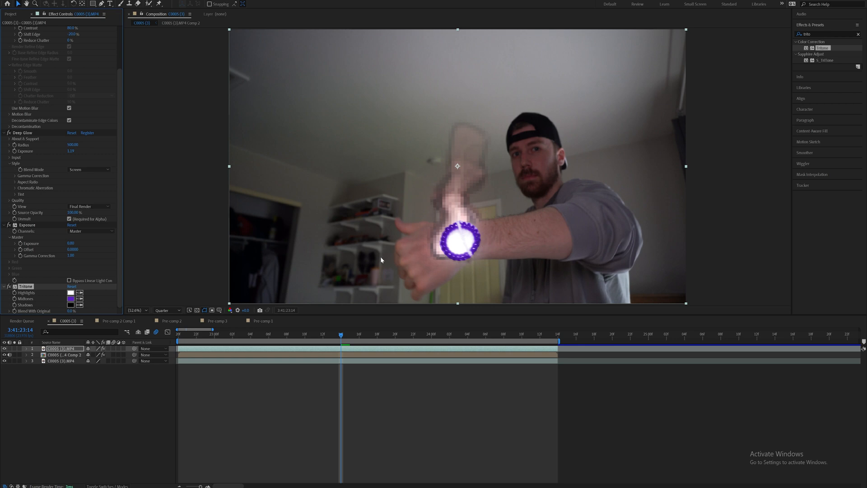
pyautogui.click(70, 292)
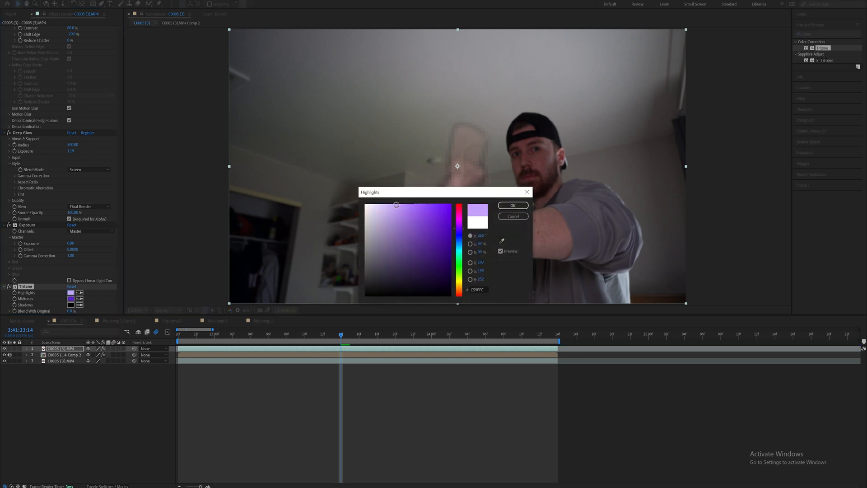
pyautogui.click(512, 205)
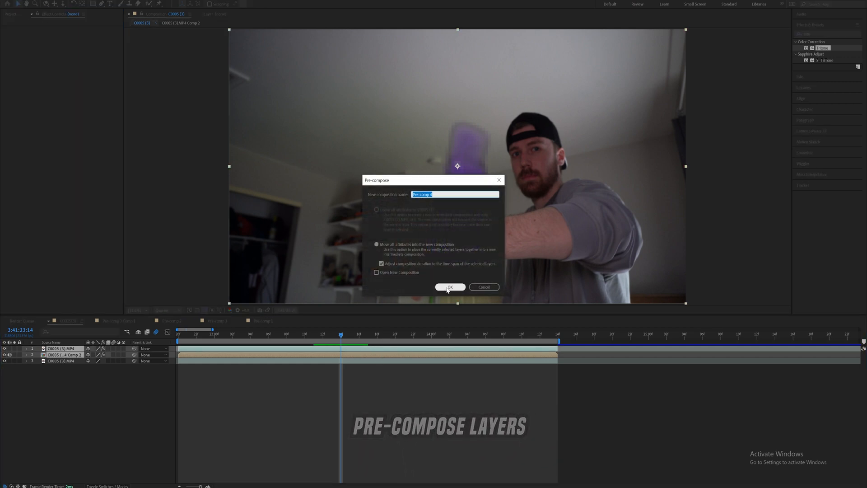
# Confirm nesting the watch layers as Pre-comp 4, then search for Deep Glow.
pyautogui.click(450, 286)
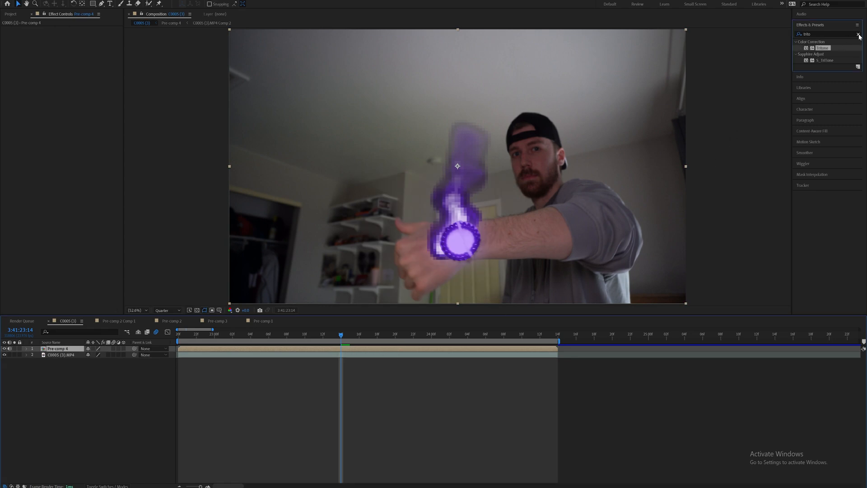
pyautogui.write('deep glo')
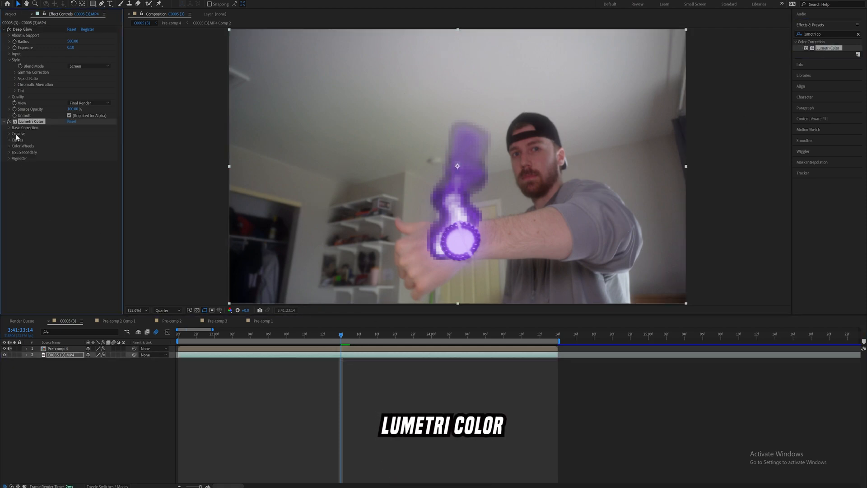
# Select the Pre-comp 5 layer in the timeline for Lumetri colour grading.
pyautogui.click(9, 127)
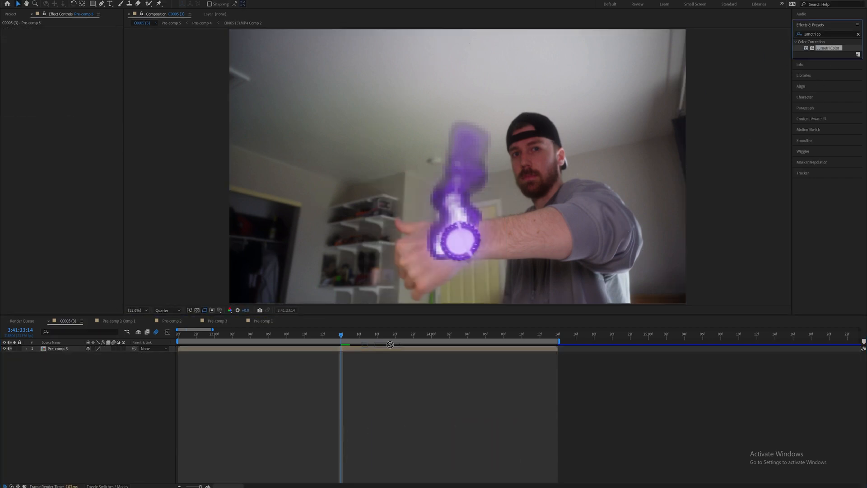
pyautogui.click(57, 349)
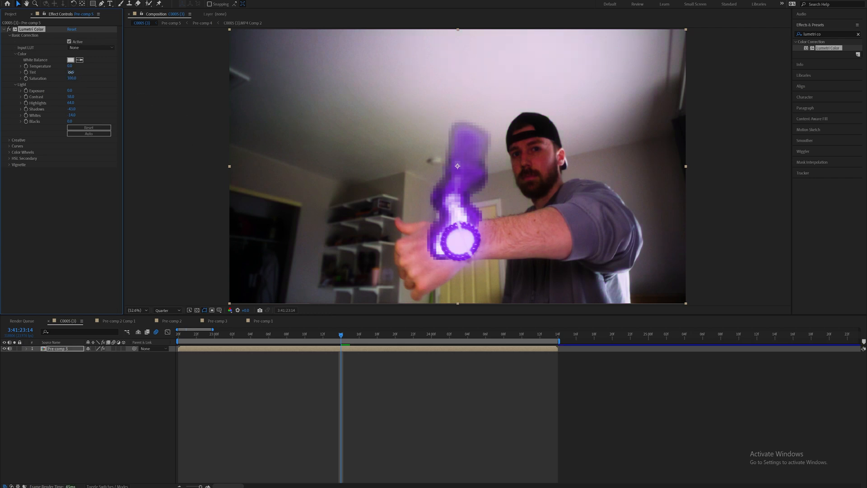
# Search Effects & Presets for the RSMB motion blur effect.
pyautogui.click(70, 71)
pyautogui.write('rsmb')
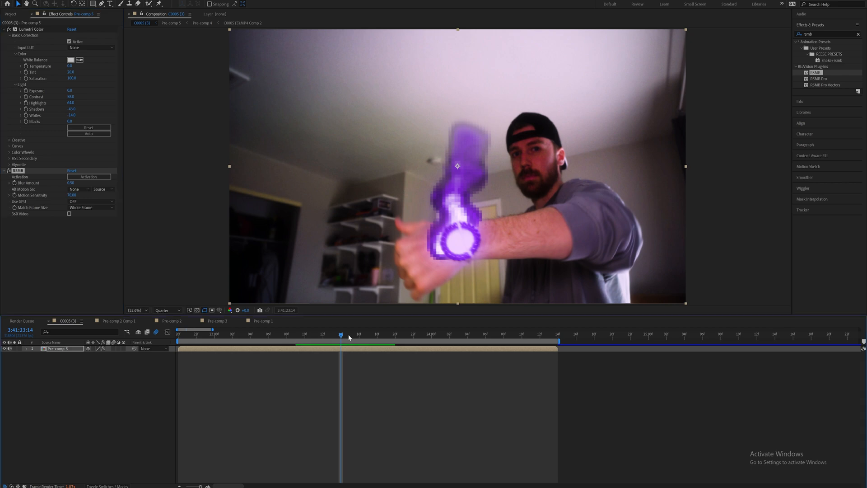
pyautogui.moveTo(364, 378)
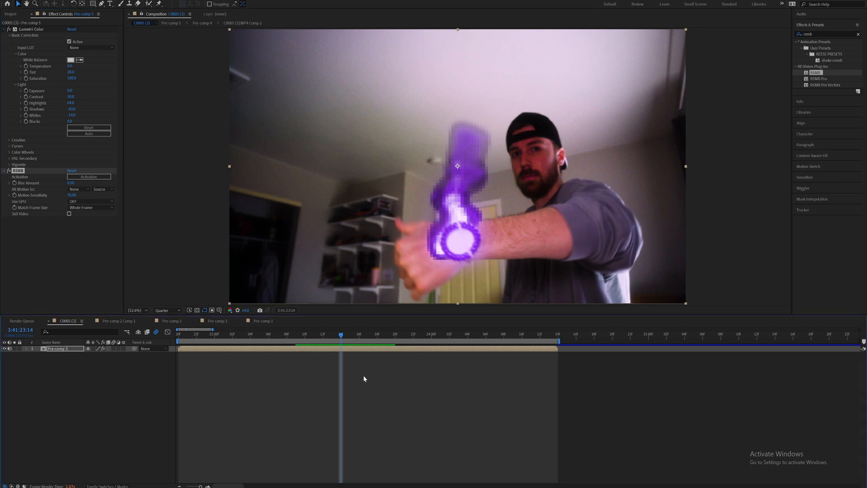